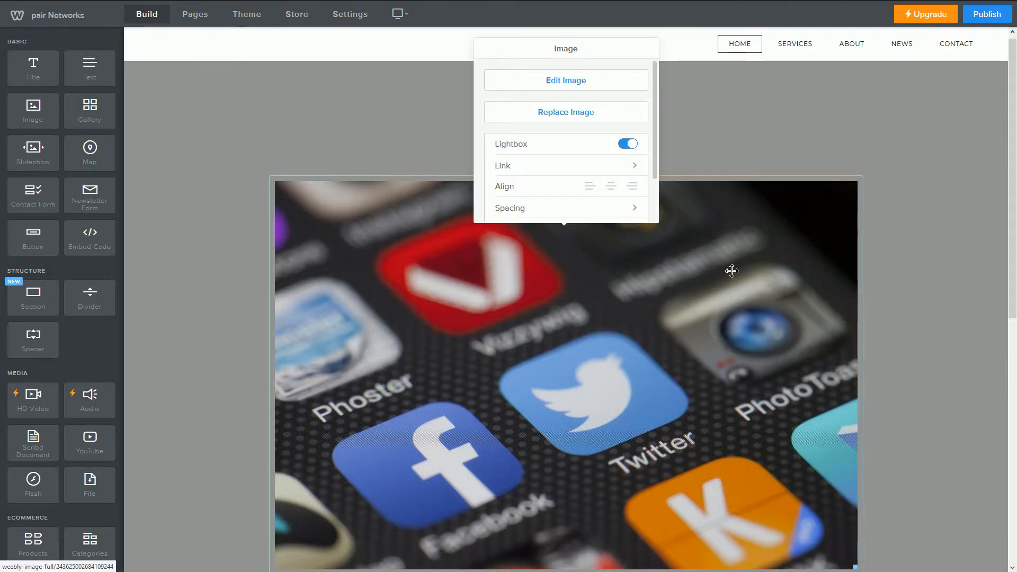
Crop the social-media icons photo to a narrower portrait shape in the image editor and save it
left_click(565, 80)
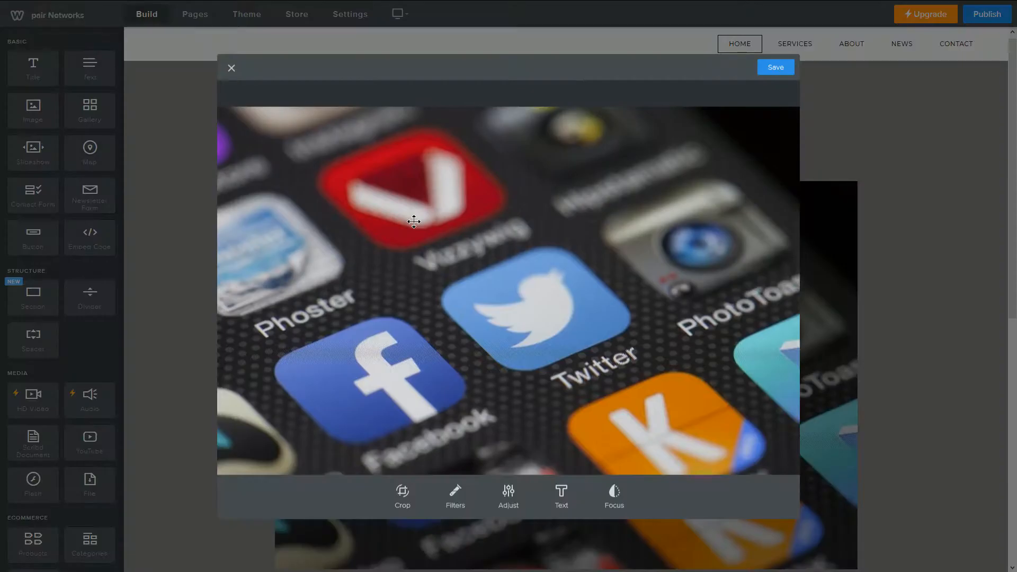
mouse_move(316, 559)
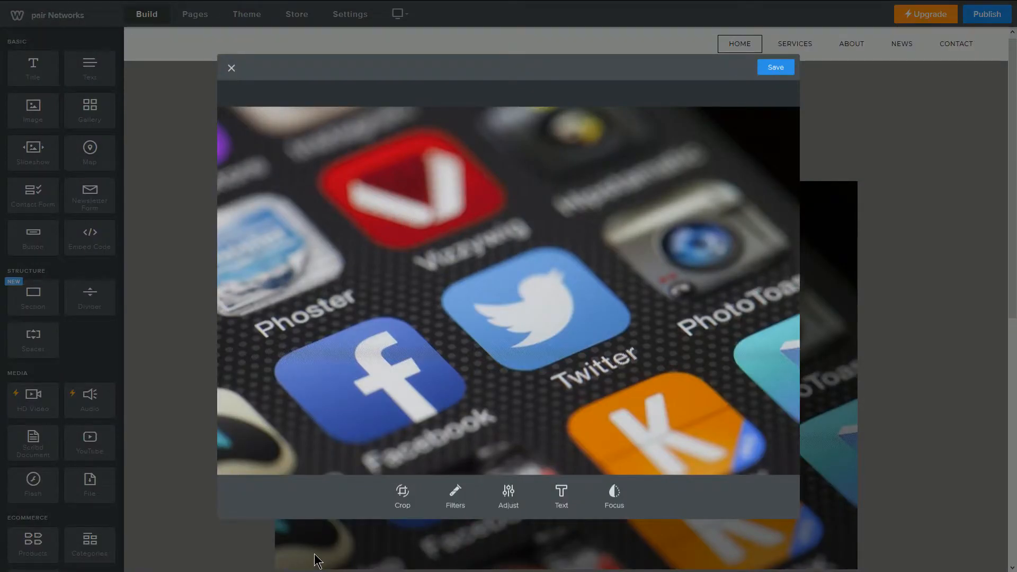
mouse_move(333, 529)
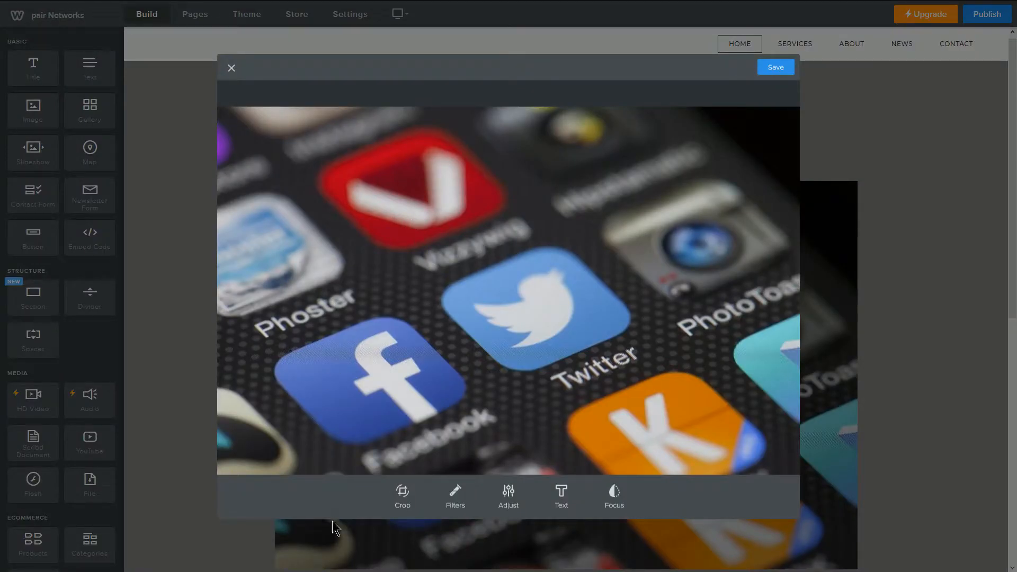
mouse_move(413, 537)
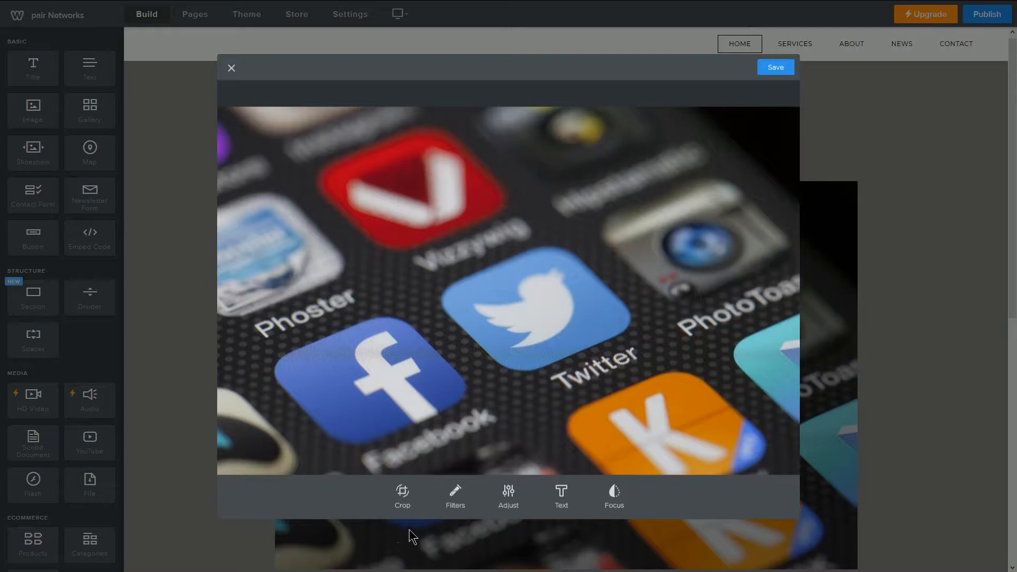
mouse_move(426, 536)
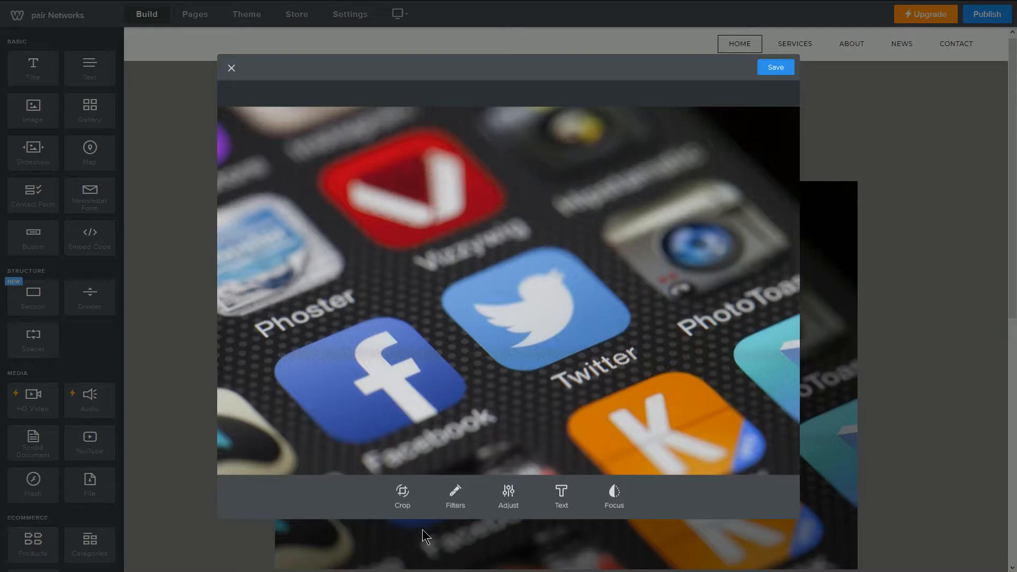
mouse_move(395, 526)
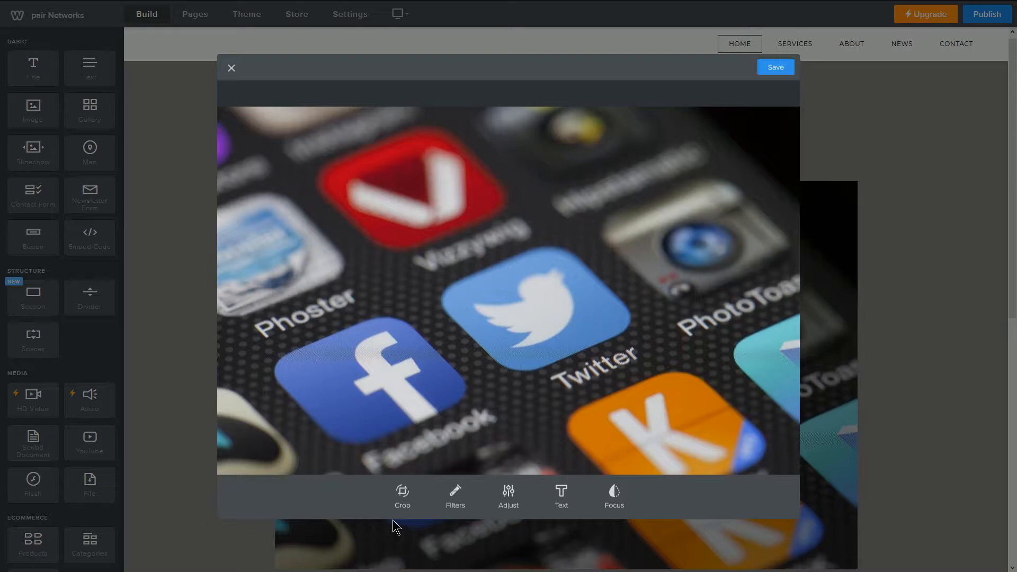
left_click(402, 496)
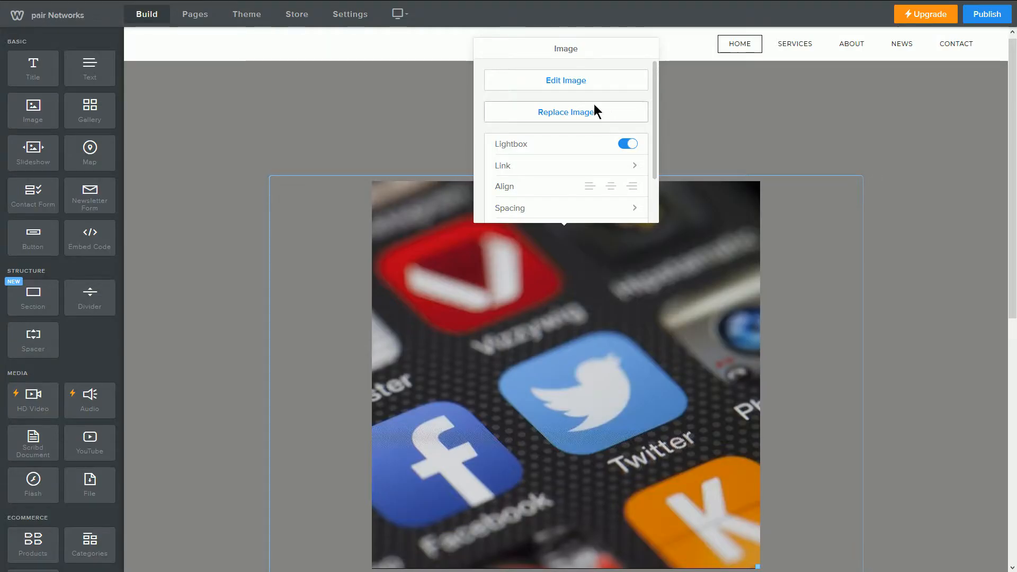
Replace the image by uploading the flowers-and-crafts photo from the Weebly Site Pics folder
left_click(565, 111)
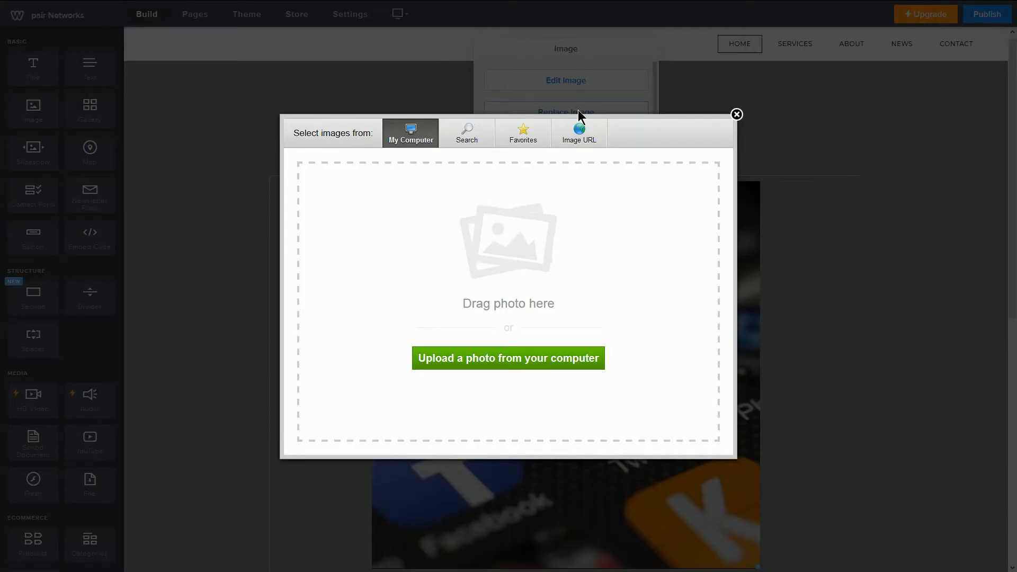
mouse_move(427, 379)
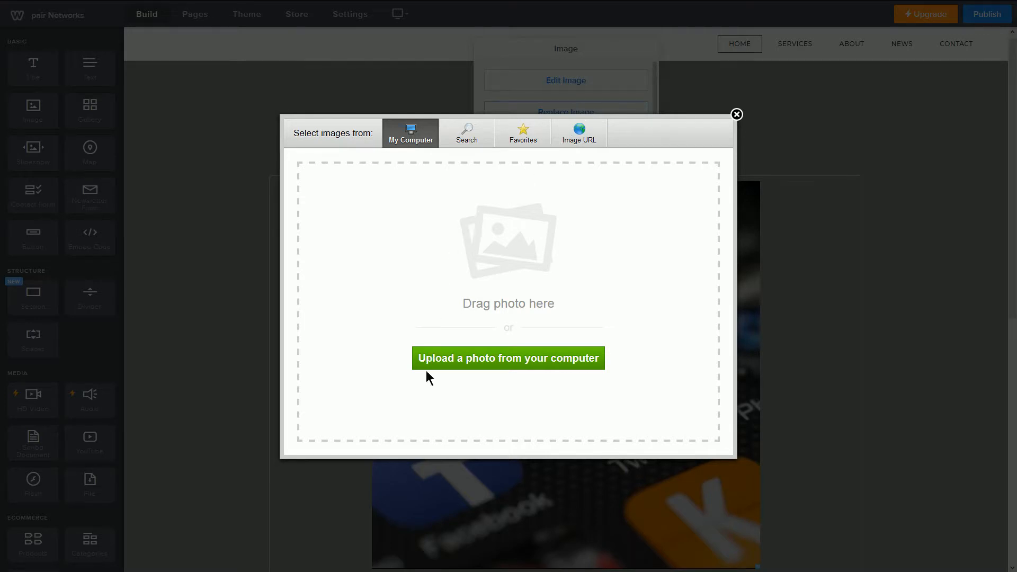
left_click(507, 359)
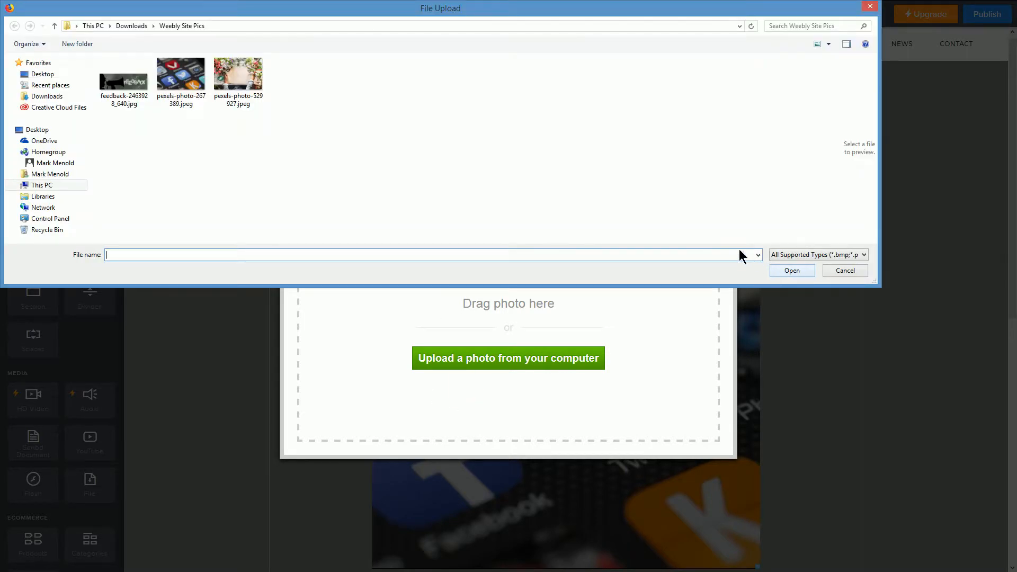
left_click(239, 74)
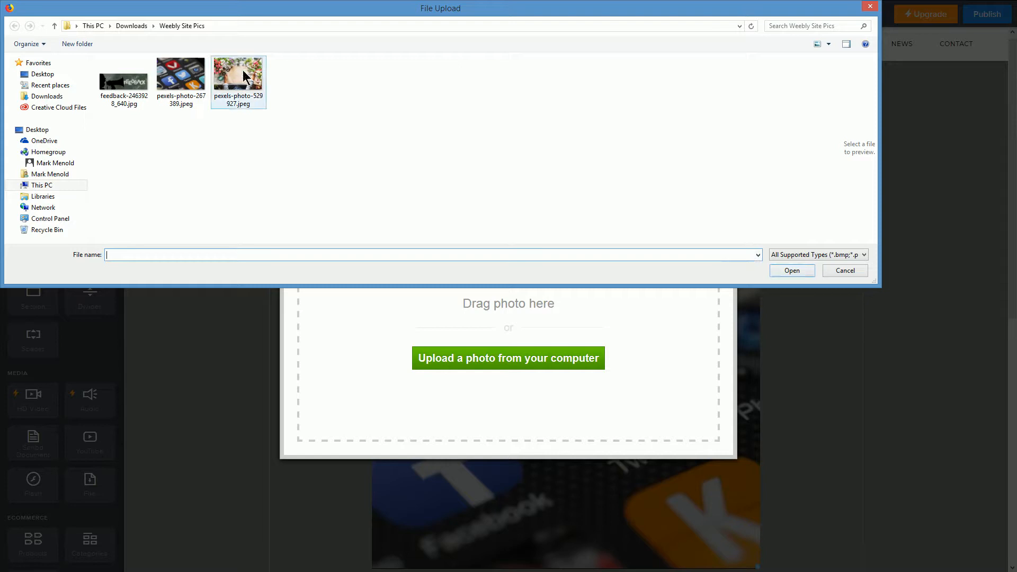
left_click(791, 270)
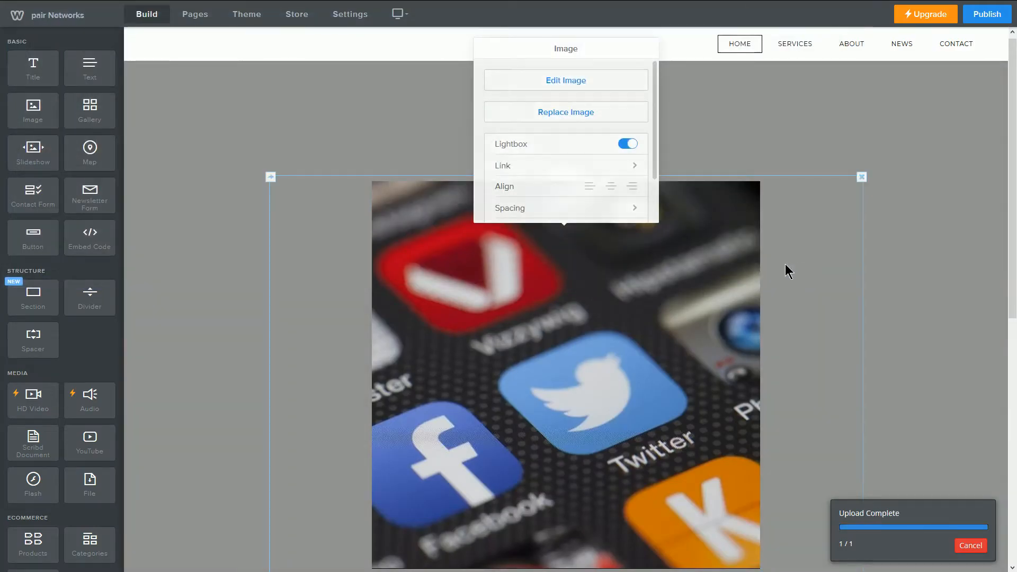
Show the new flowers-and-crafts photo on the page and reopen its Image settings
left_click(565, 111)
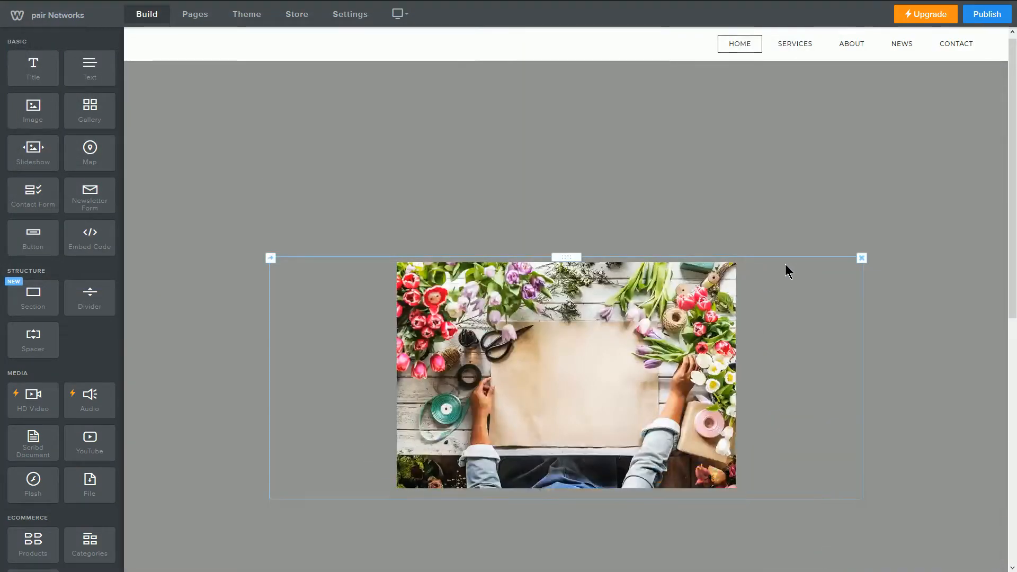
left_click(626, 173)
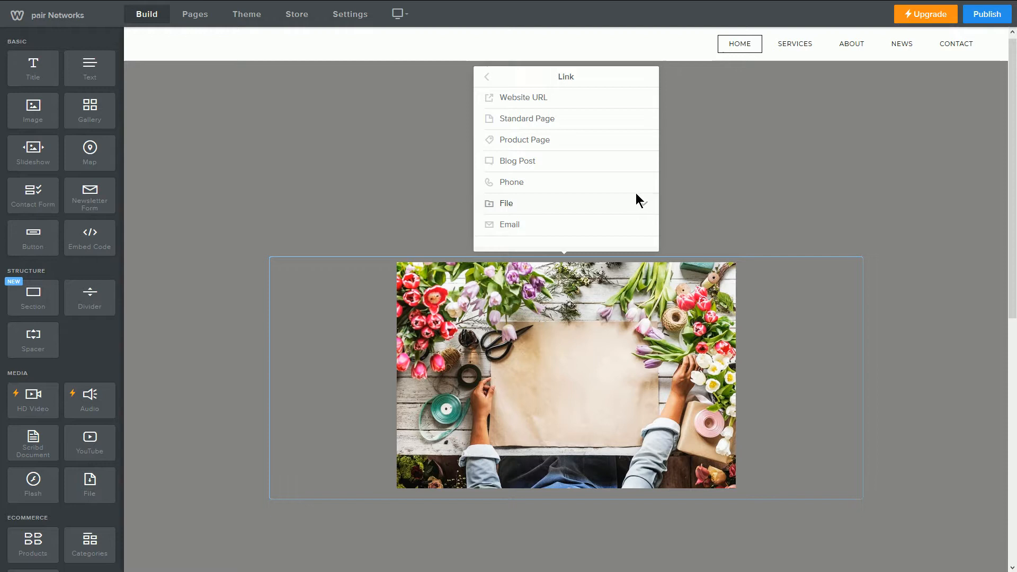
left_click(527, 118)
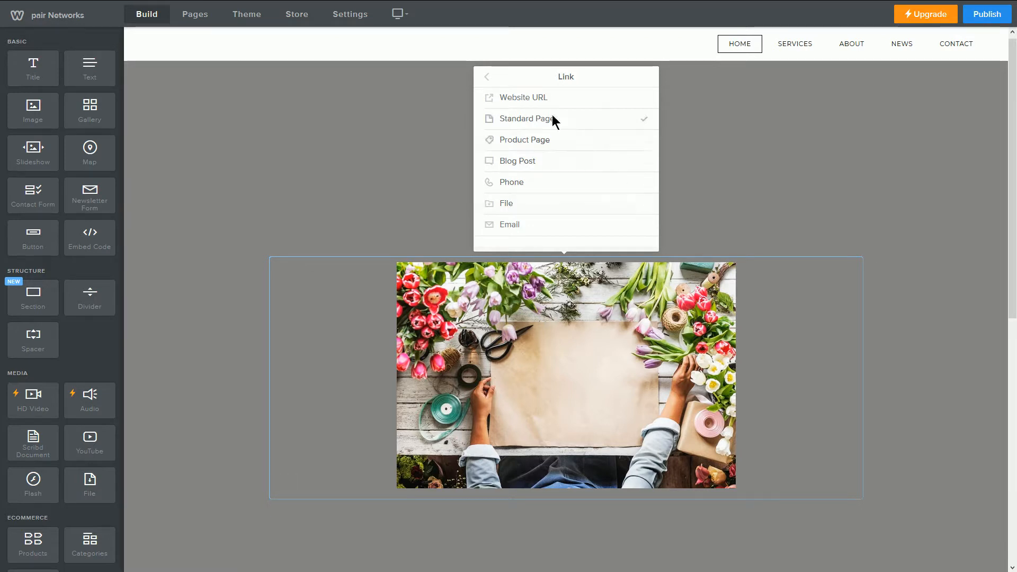
left_click(523, 98)
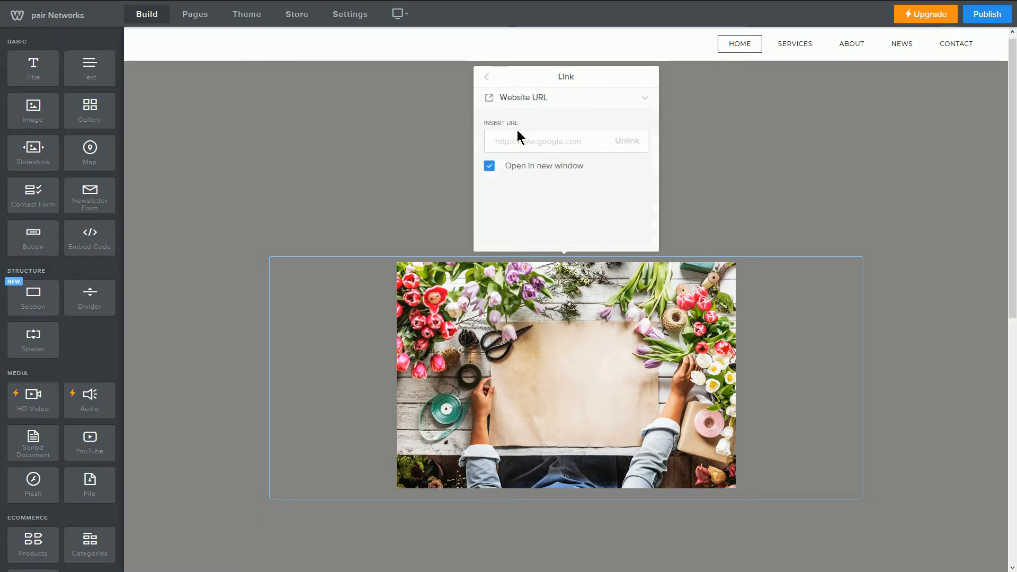
type("http://www.pair.com")
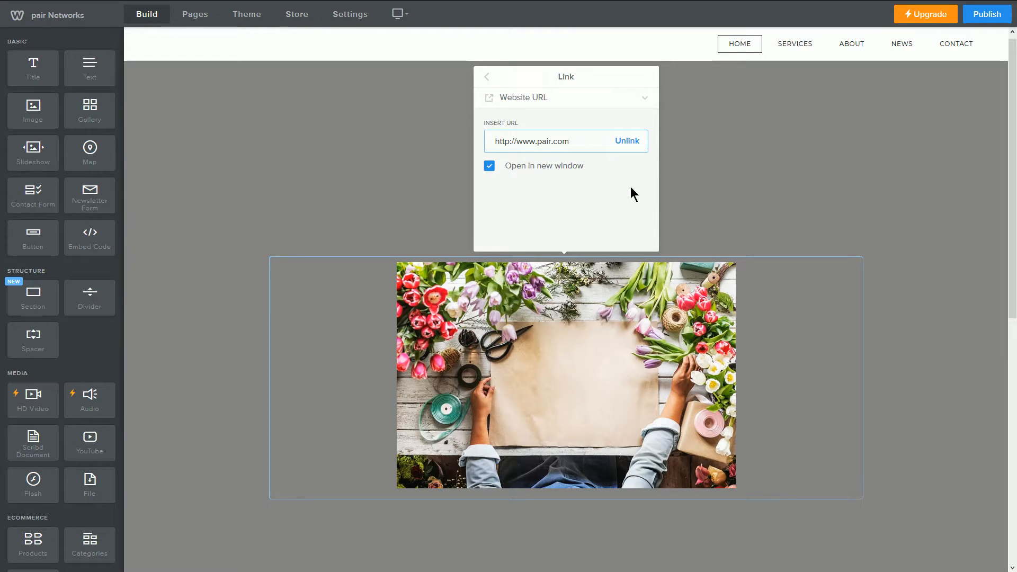
left_click(486, 76)
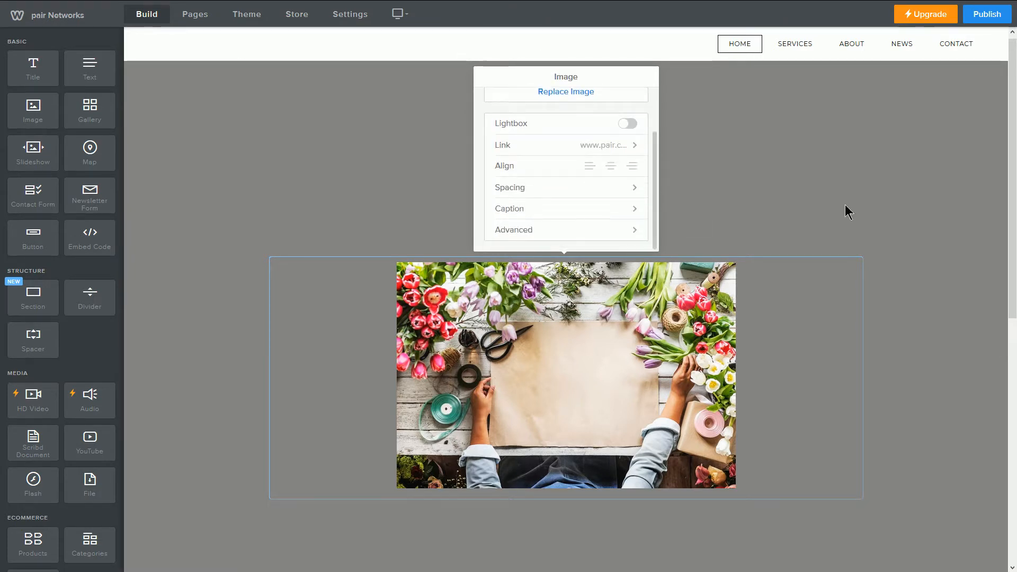
mouse_move(841, 195)
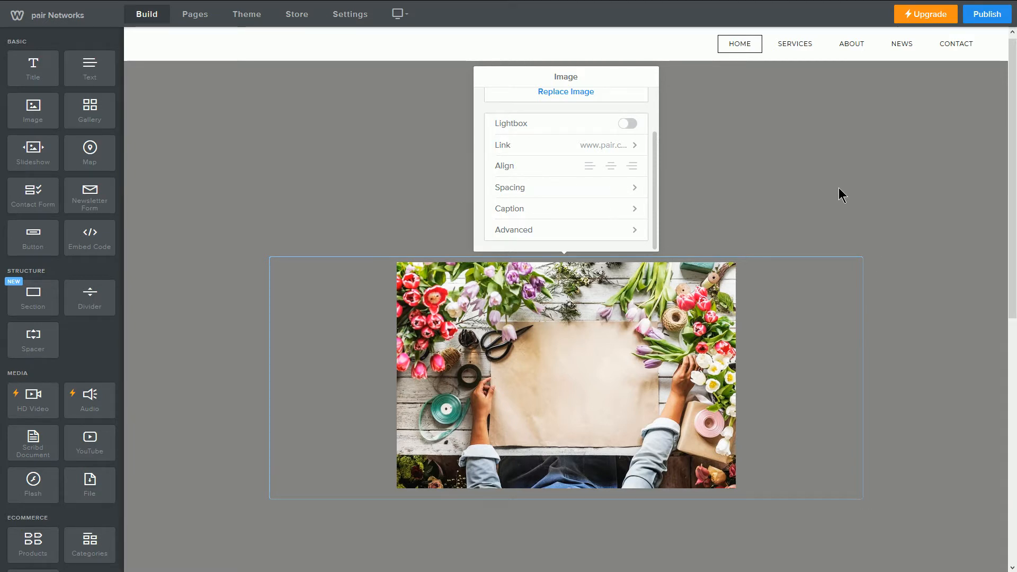
mouse_move(826, 196)
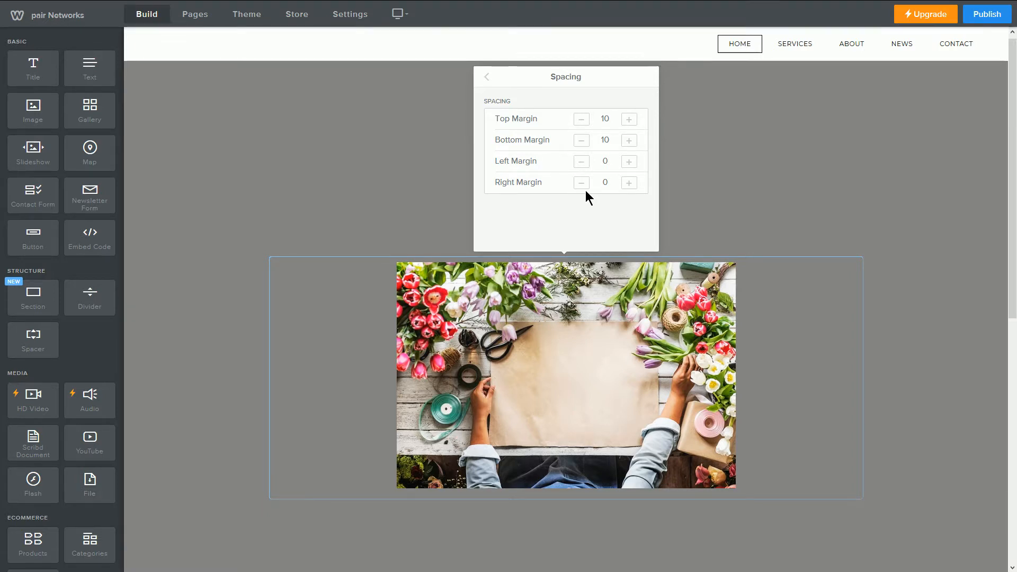
View the photo's margin spacing values, leaving them unchanged
left_click(487, 76)
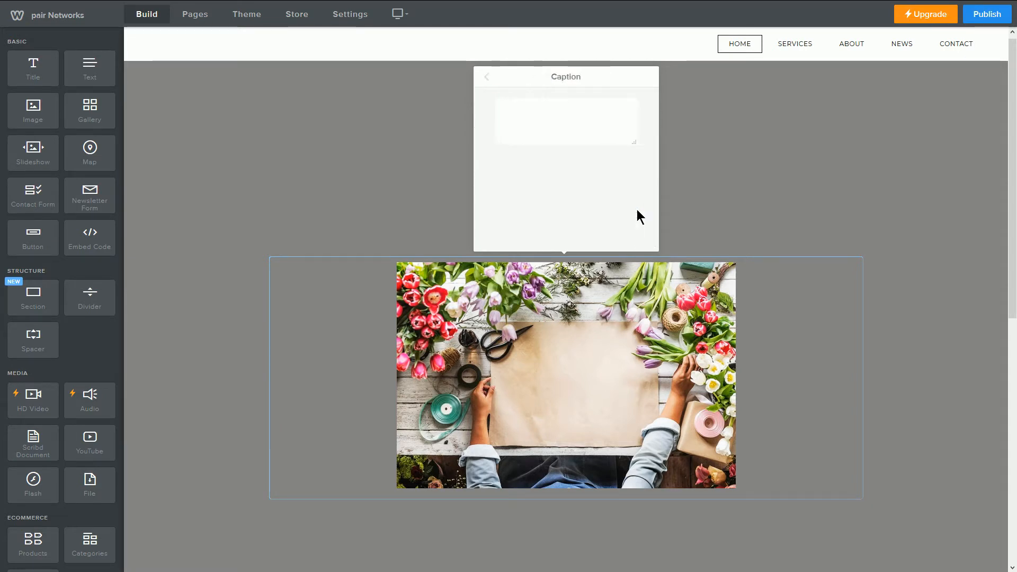
Caption the photo 'Arts and Crafts' and reopen its settings
type("Arts and Crafts")
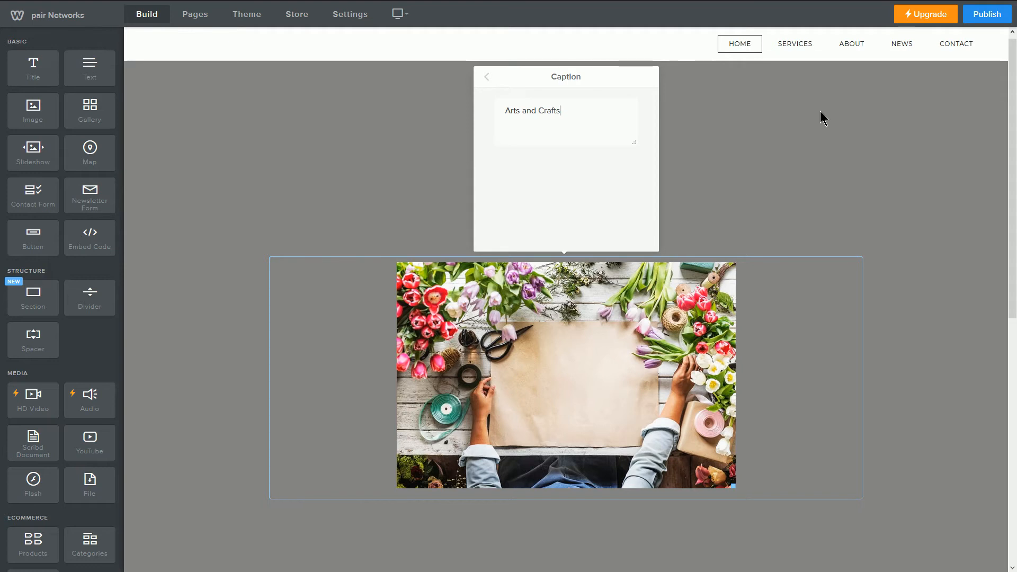
left_click(439, 152)
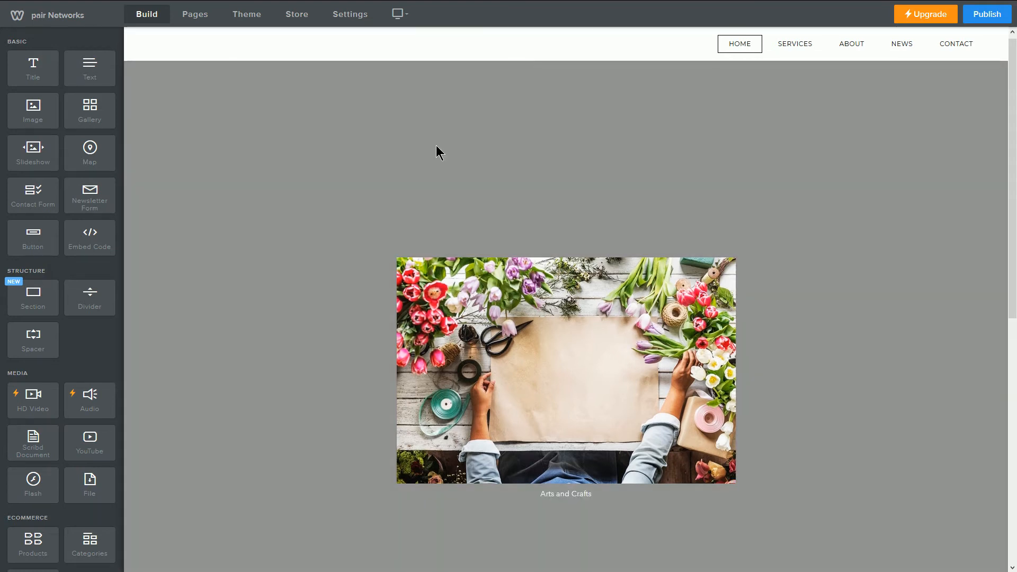
left_click(565, 370)
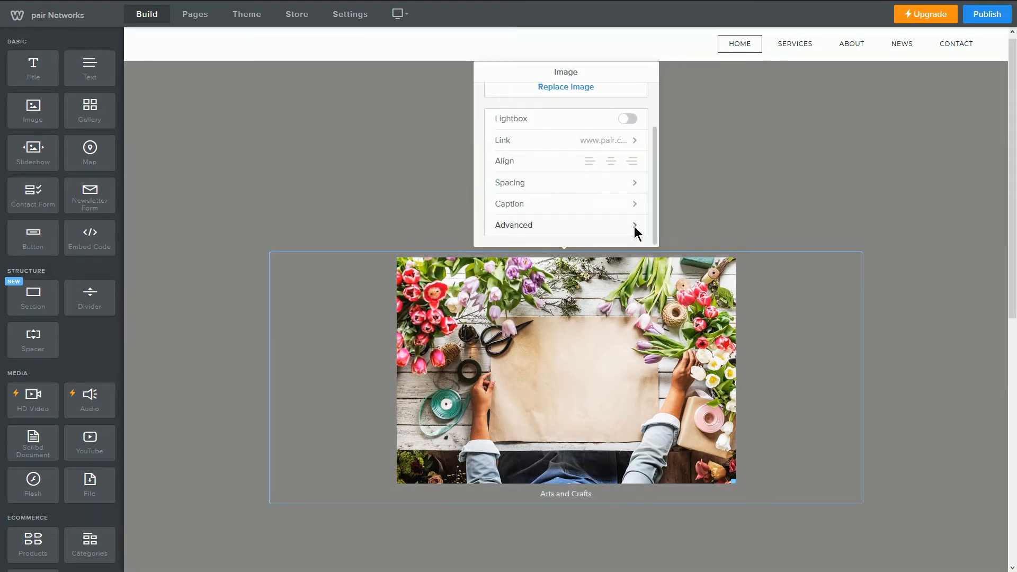
Check the photo's Advanced options before closing the Image panel
left_click(566, 224)
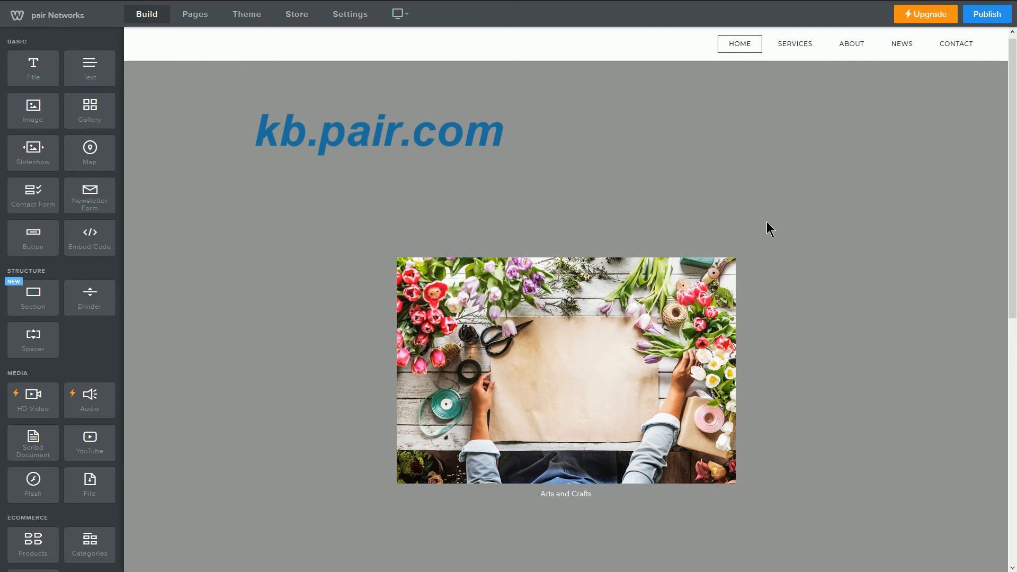
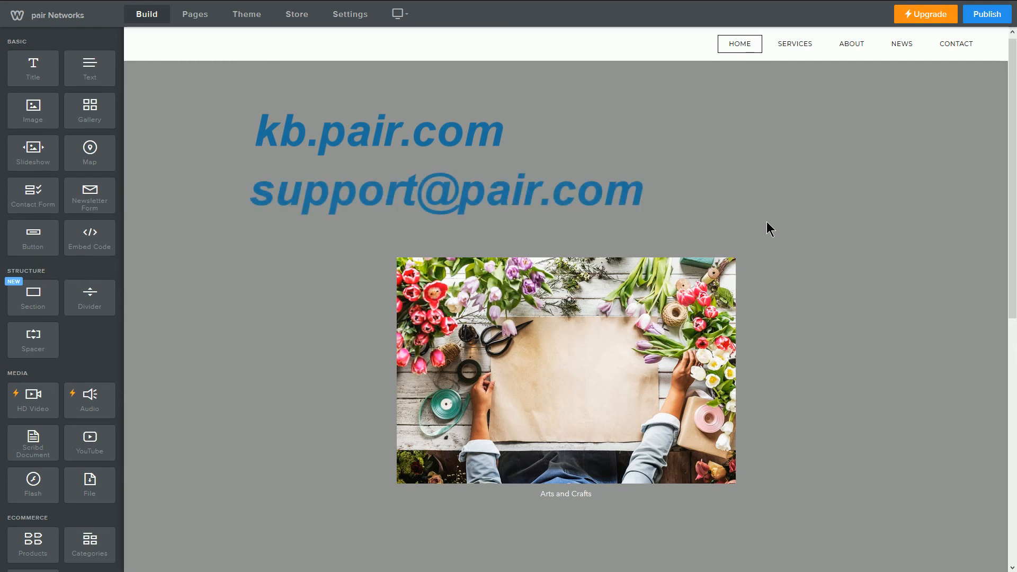